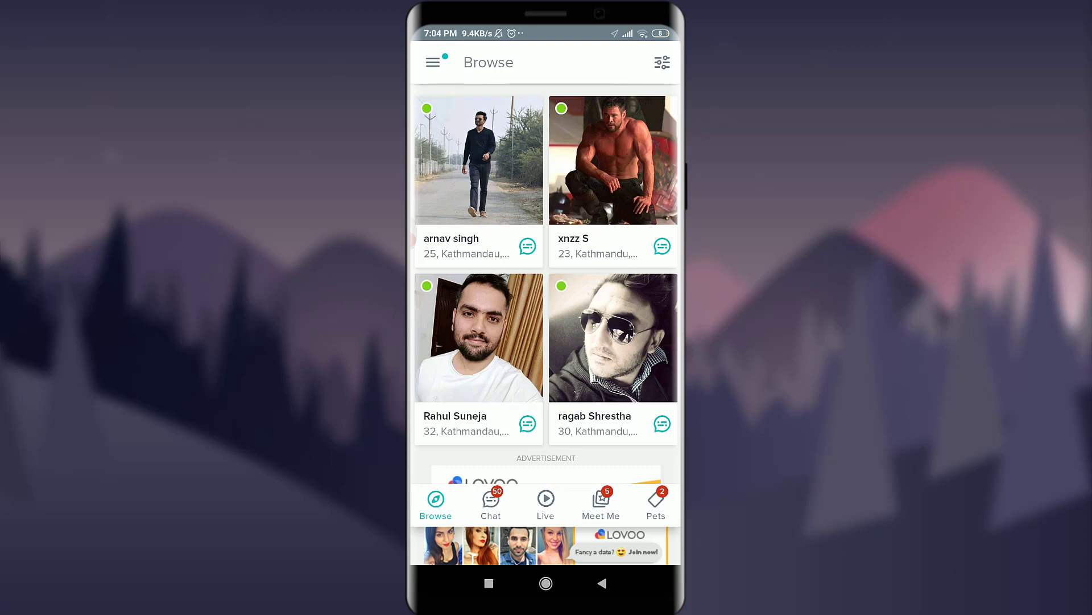
Bring up Tagged's side navigation drawer from the Browse screen.
click(433, 63)
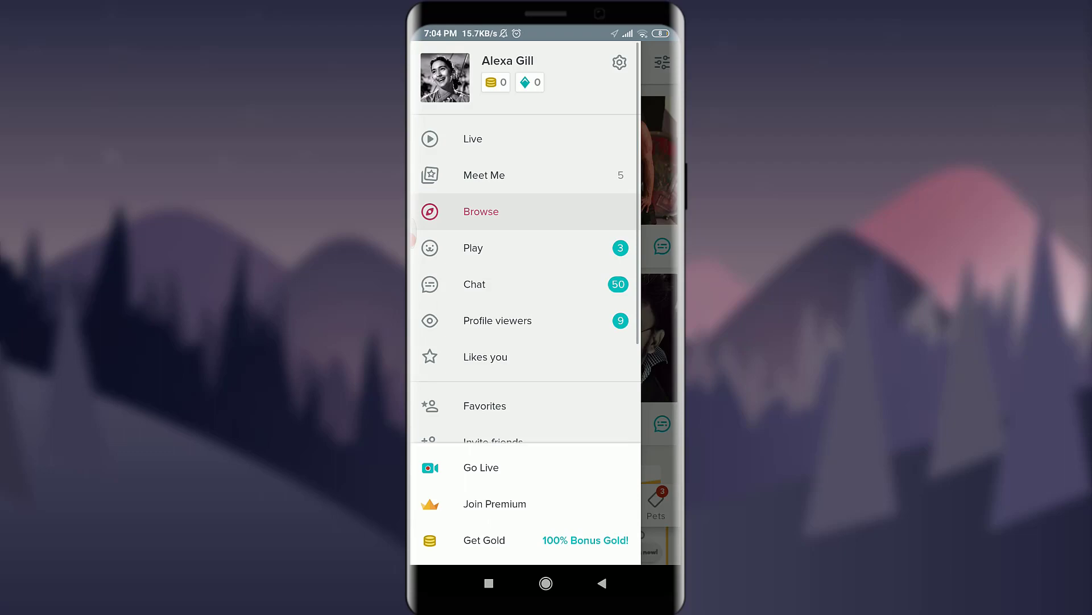
Go to Settings and choose Cancel account under the Account section.
click(619, 62)
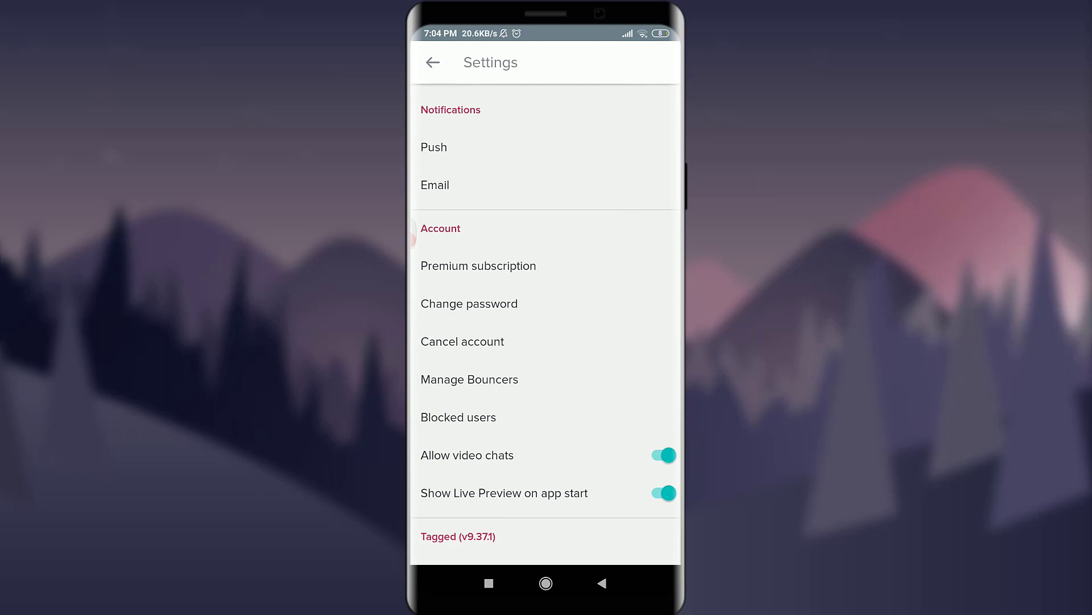
scroll(down, 3)
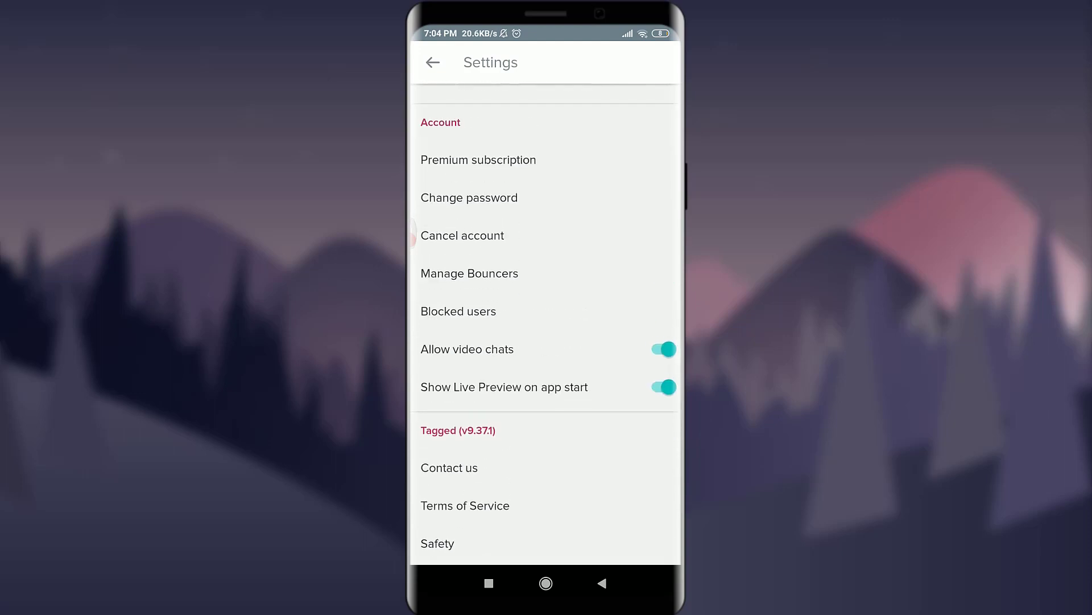
scroll(down, 3)
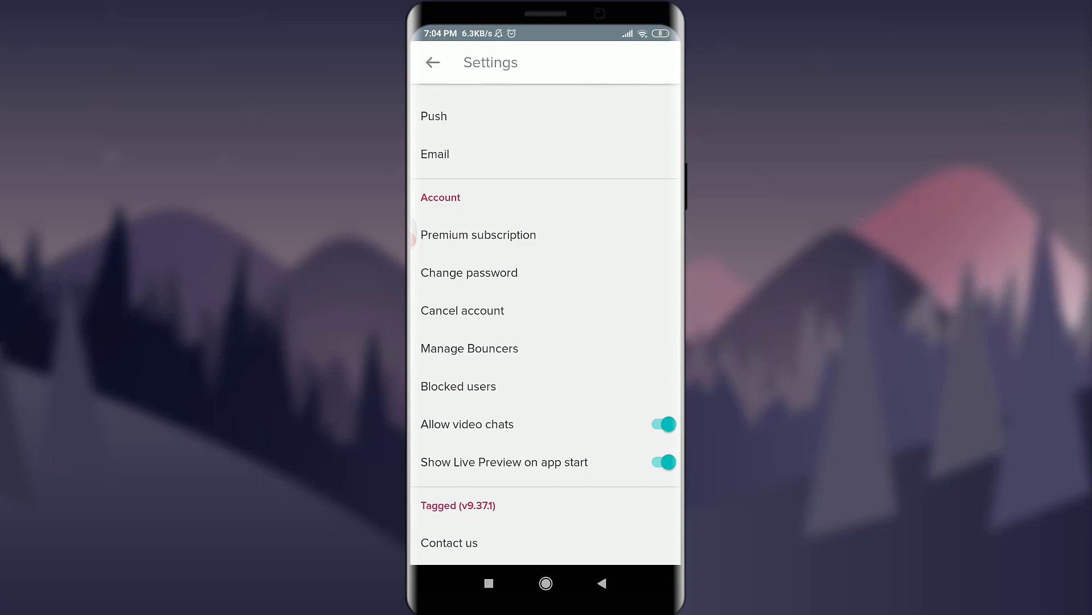
click(462, 311)
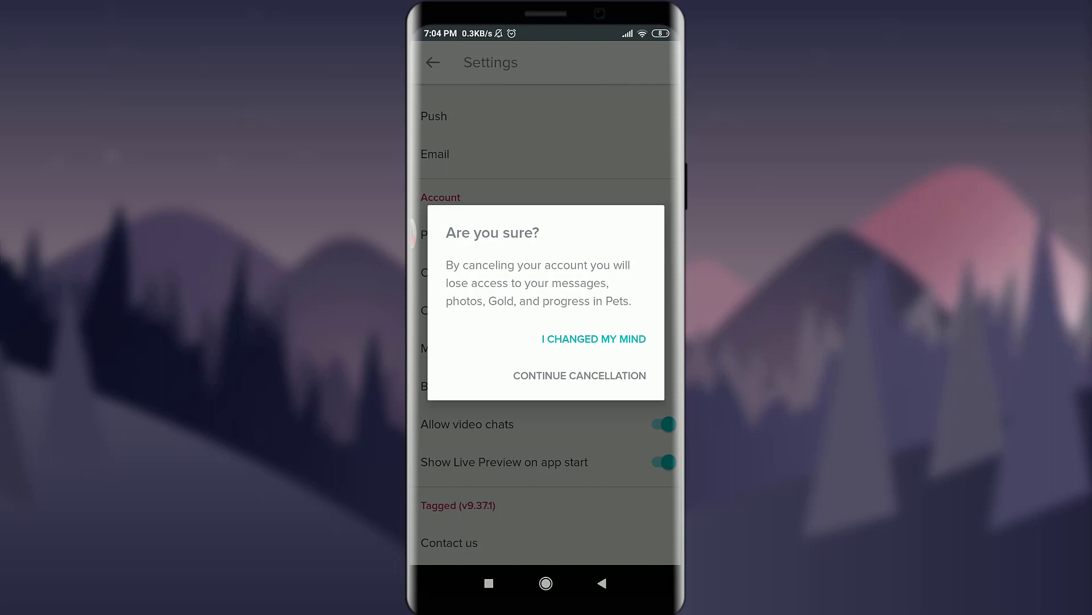
Continue past the warning, choose a reason for leaving, and confirm the cancellation.
click(579, 375)
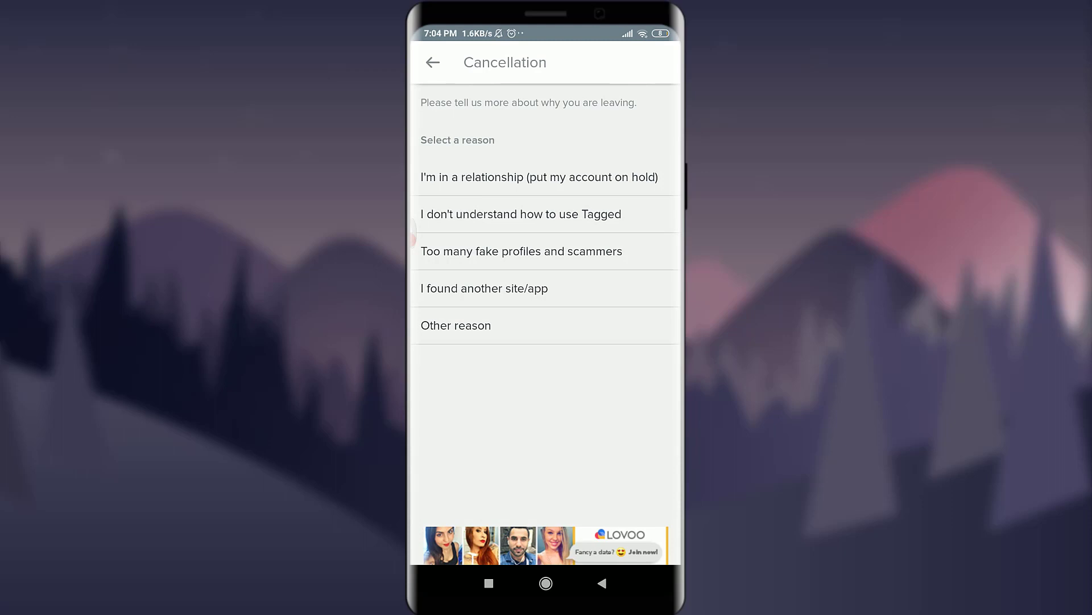
click(521, 251)
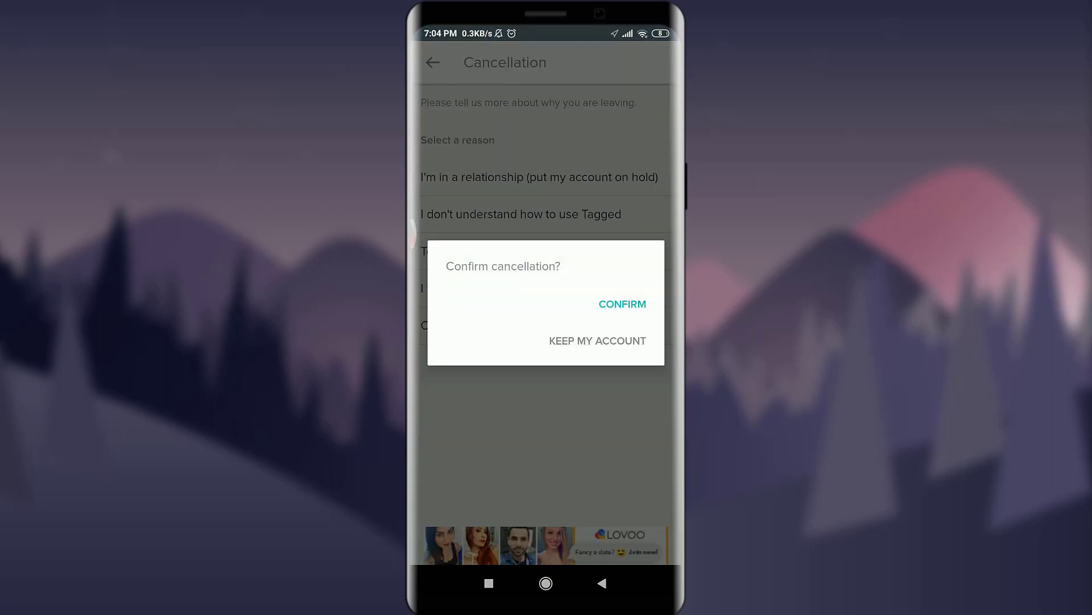
click(597, 341)
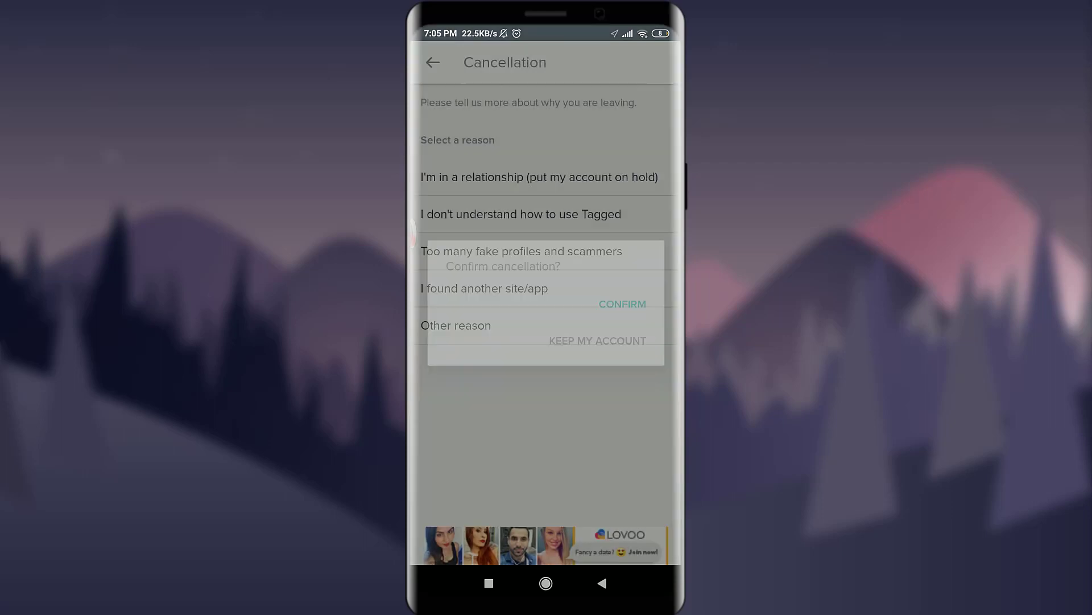
Acknowledge the completed cancellation and land on the Log In screen's Password field.
click(621, 304)
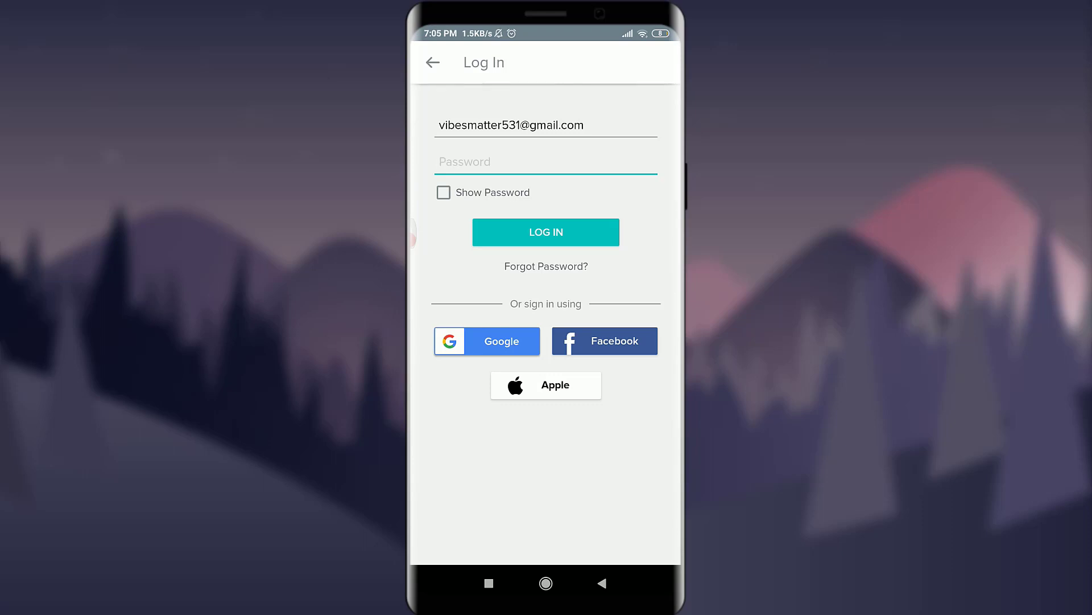
click(545, 162)
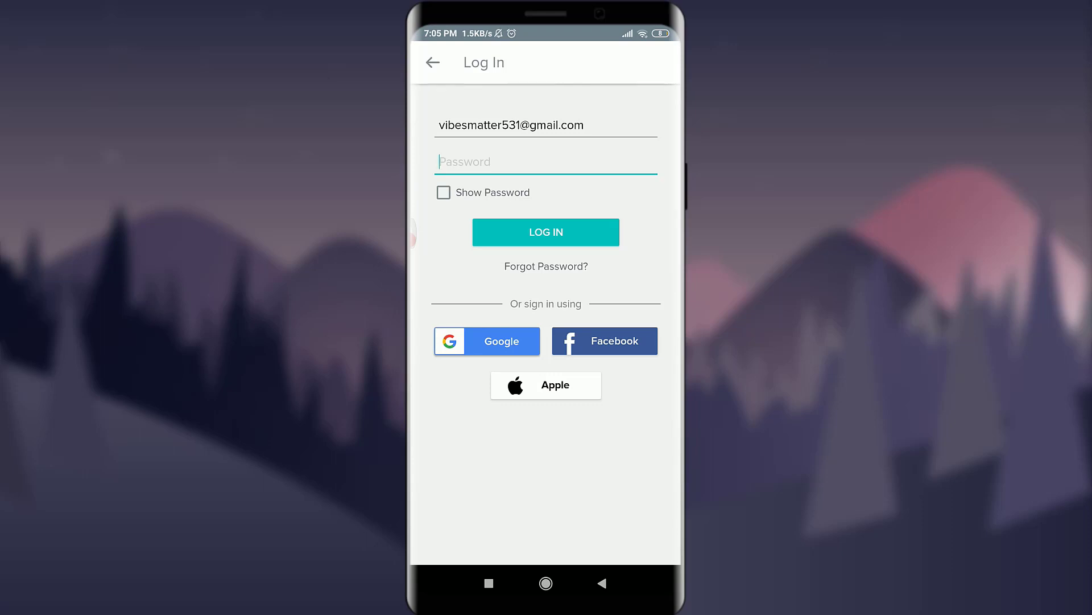